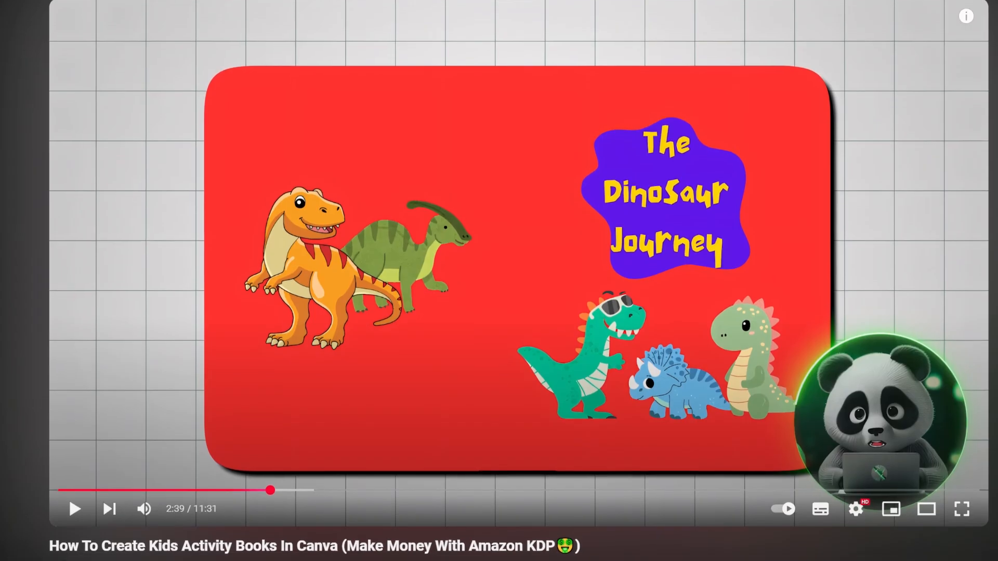
- Scroll past the kids' activity book example toward the Suno song-making homepage
scroll("down", 3)
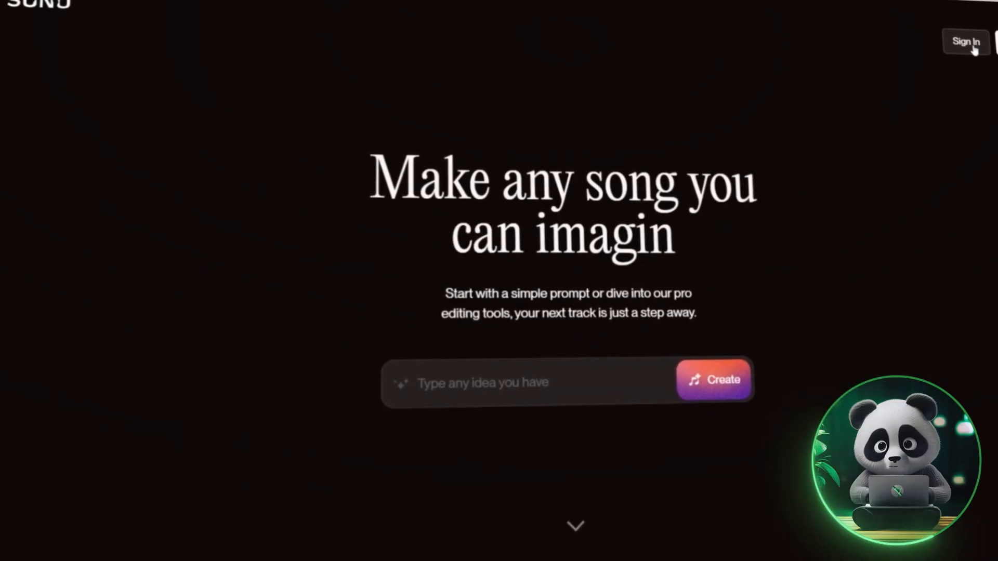
- Start signing in to Suno from the homepage
left_click(964, 41)
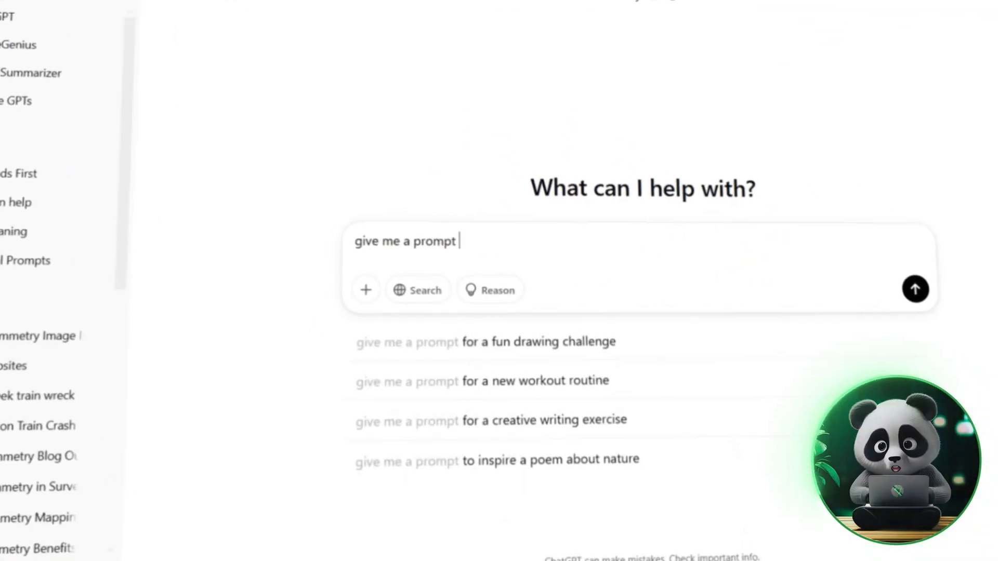
- Request an AI music-video song prompt, shorten it to 200 characters and select the result
type("to generate a music video through AI.")
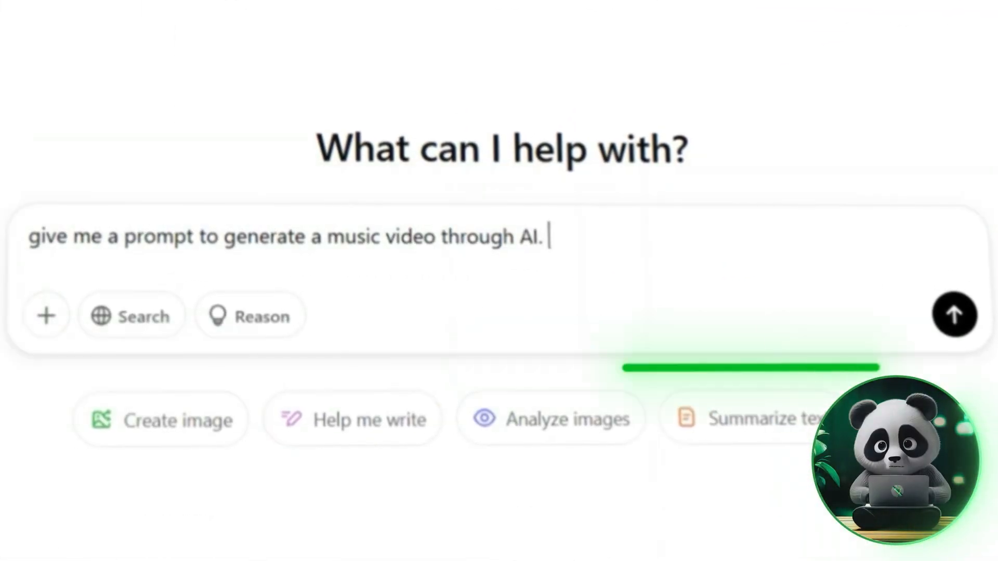
left_click(954, 314)
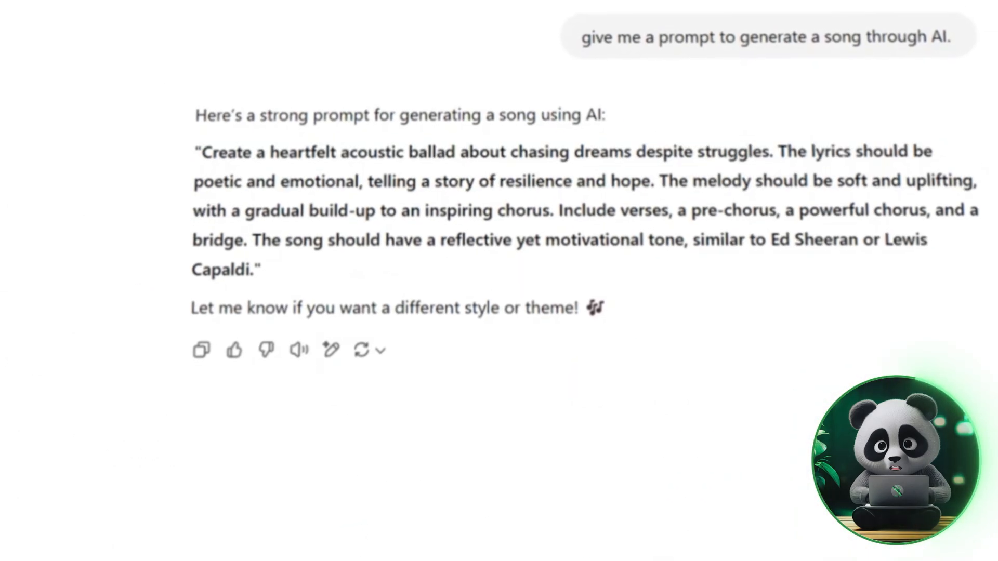
type("make it in 200 characters")
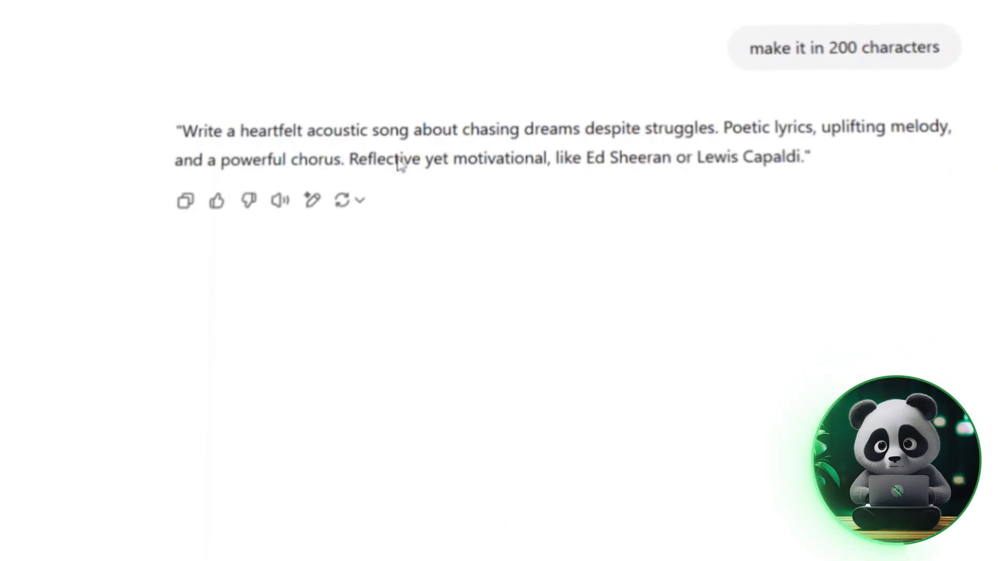
left_click_drag(184, 128, 808, 157)
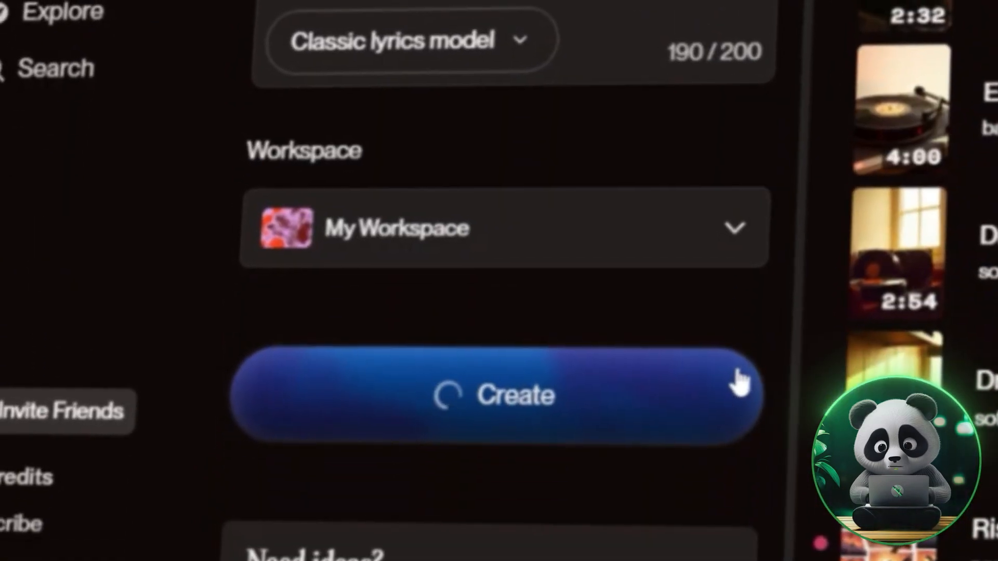
- Create the song from the pasted prompt and view more options on the first Memory's Embrace track
left_click(493, 394)
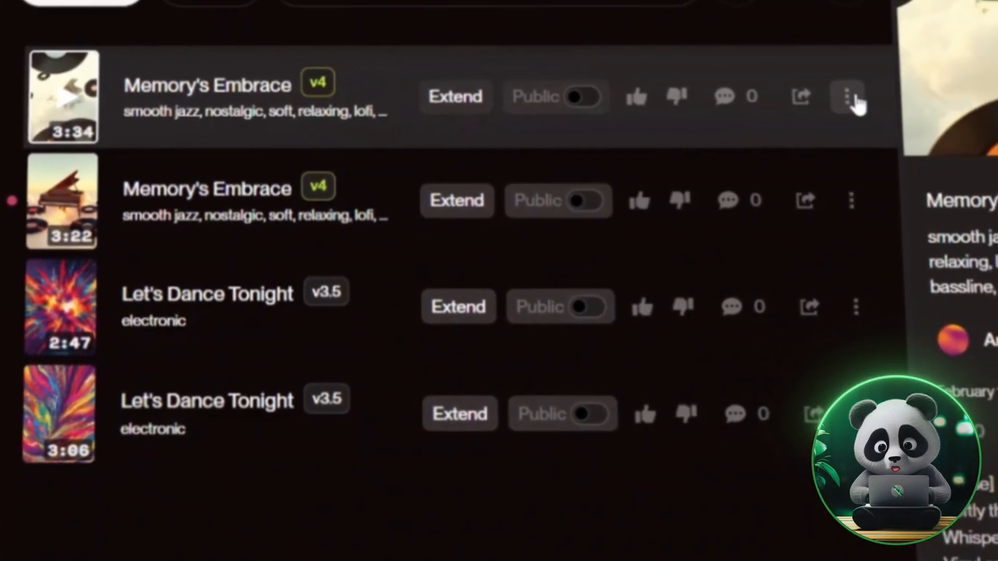
left_click(847, 96)
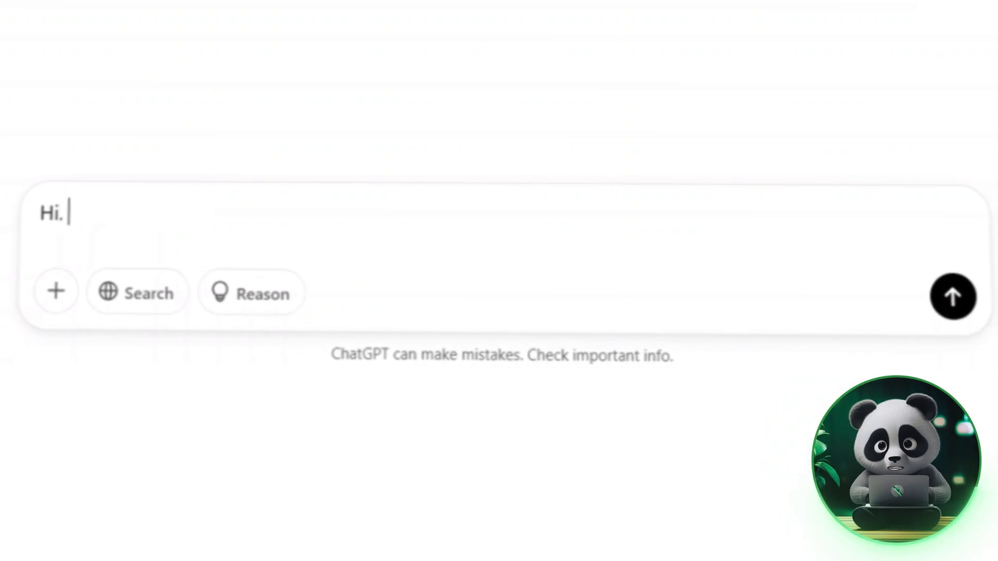
- Send ChatGPT a request for lyric-matched image prompts, each frame lasting five seconds
type("I am going to make a music video using")
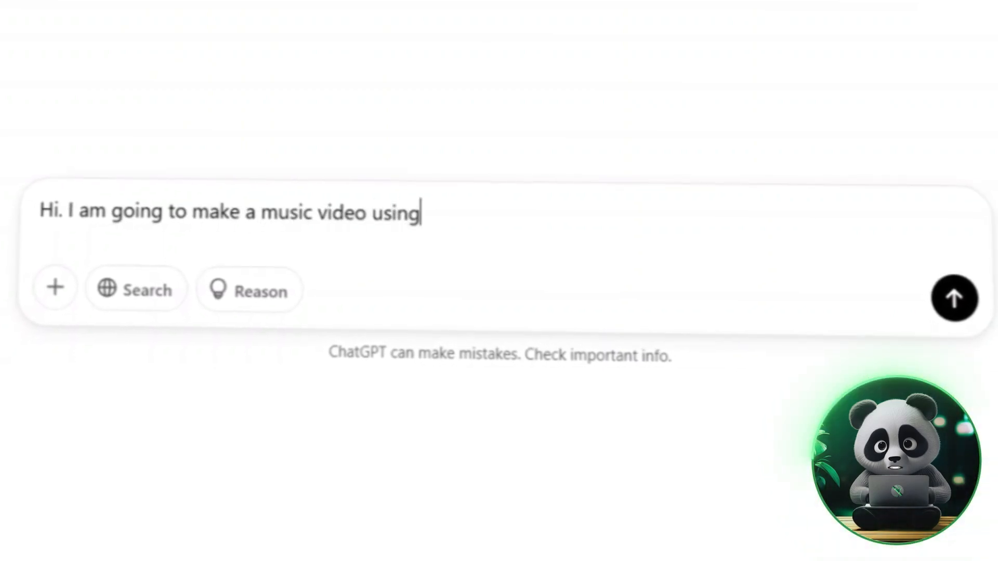
type("AI, which will be presented t")
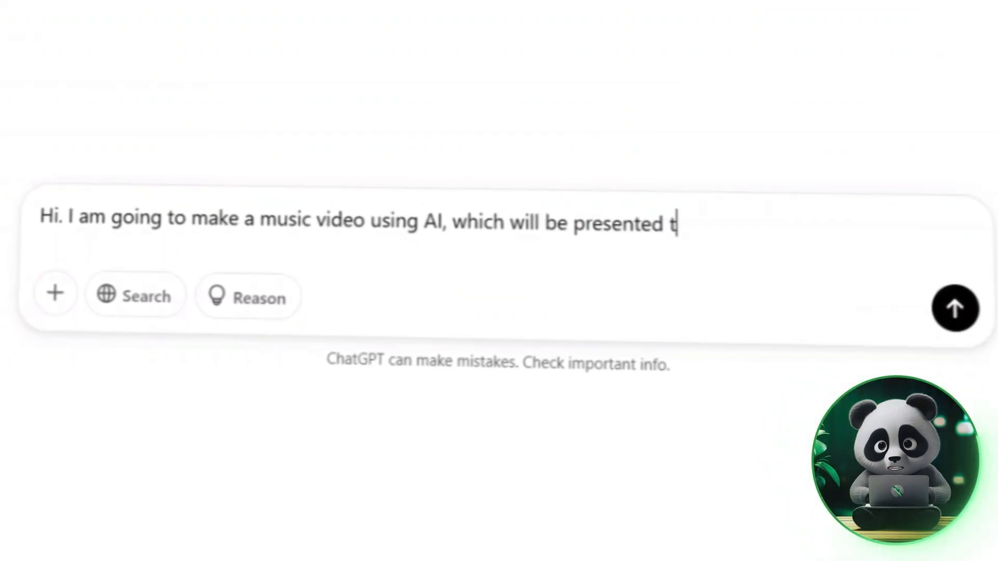
type("hrough frames. I need multiple image")
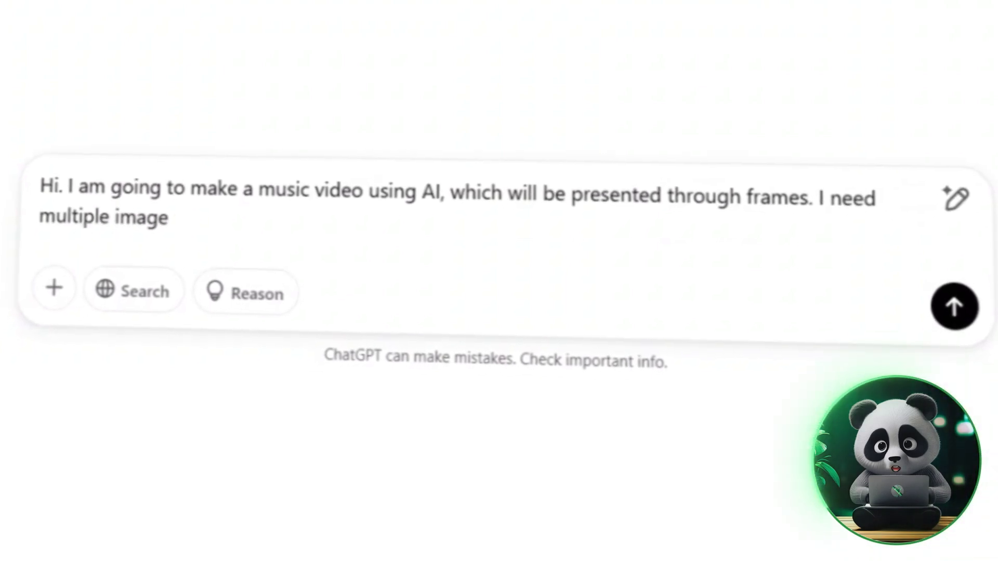
type("prompts to generate those frames")
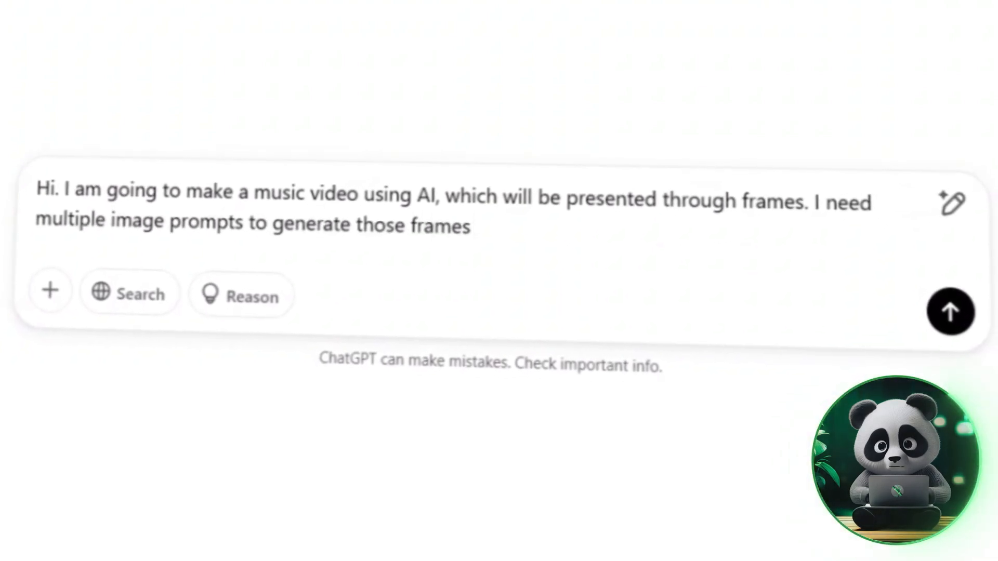
type("using AI, and th")
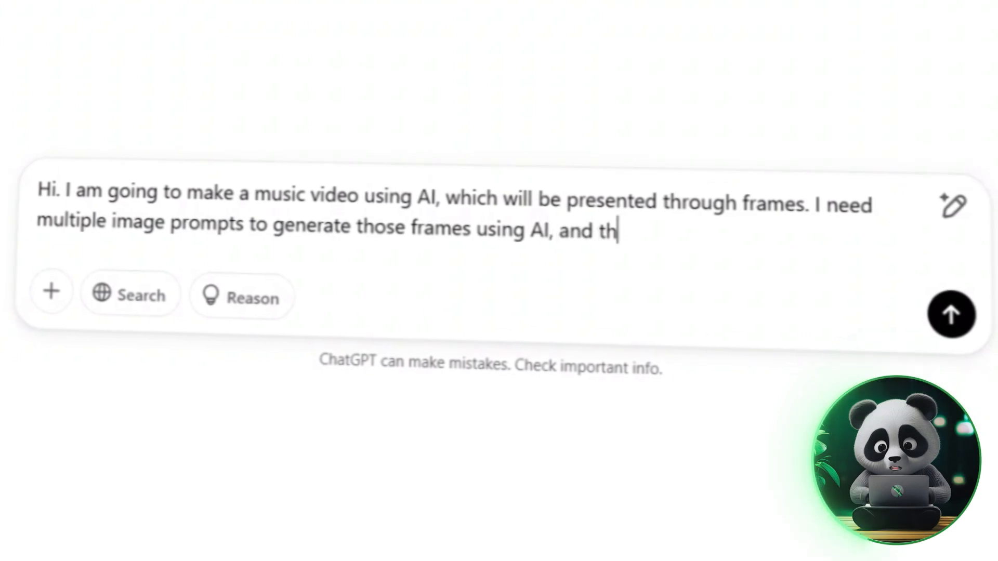
type("ey must strictlt match my lyrics.")
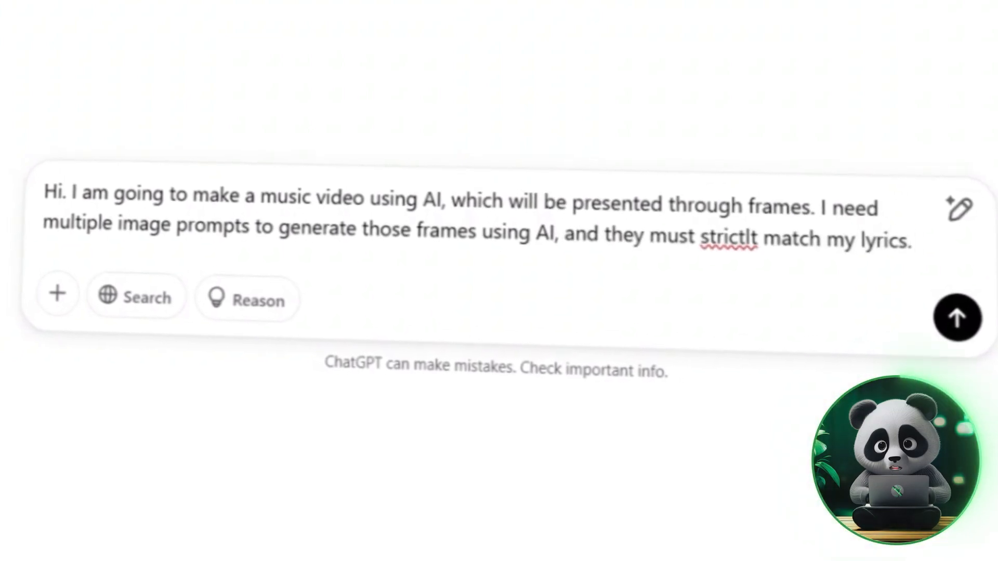
type("E")
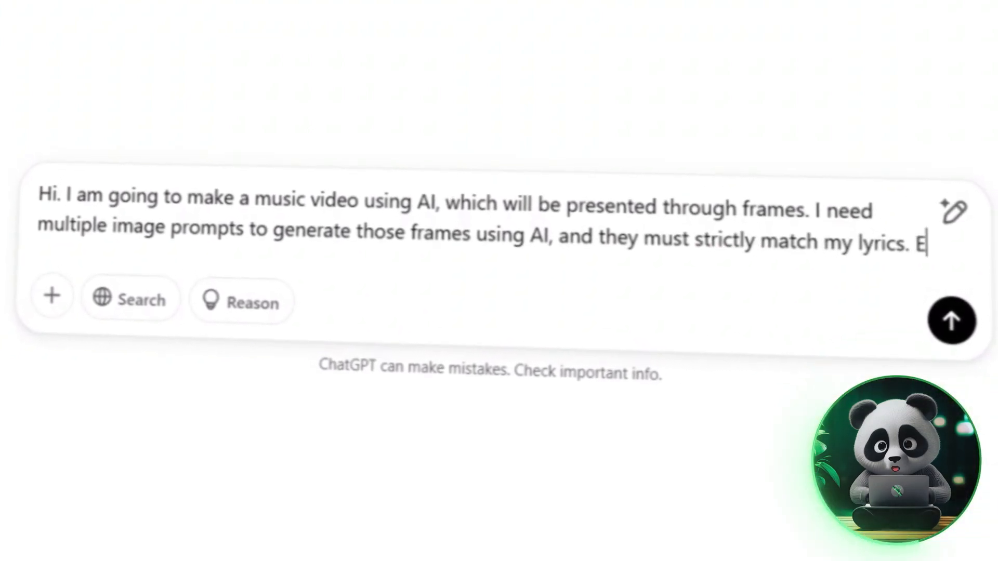
type("ach frame will last five seconds so please provide the prompts accordingly. Here are the lyrics:")
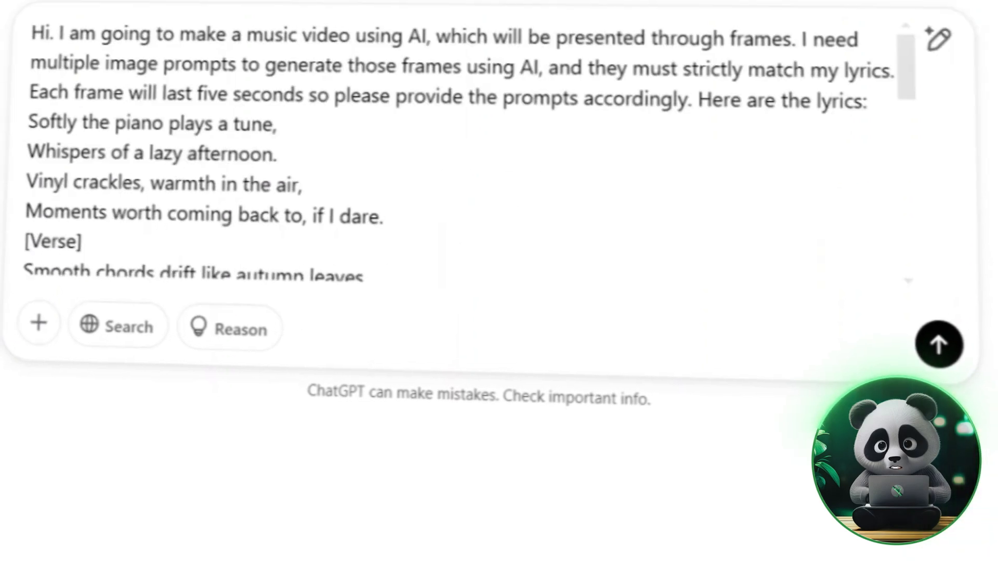
left_click(938, 345)
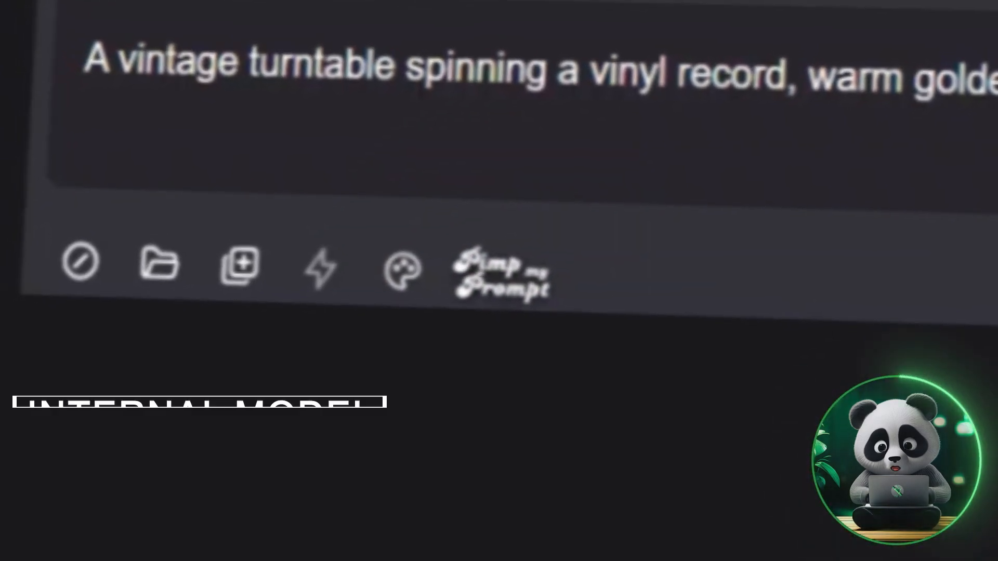
- Add a negative prompt excluding modern turntables, bright lights, neon, people and clutter
left_click(80, 264)
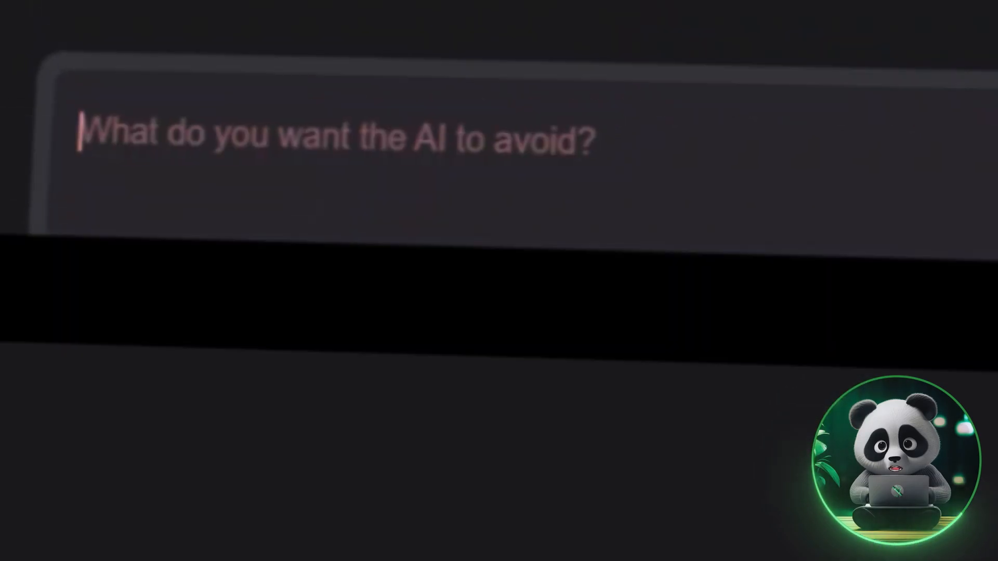
left_click_drag(372, 64, 811, 65)
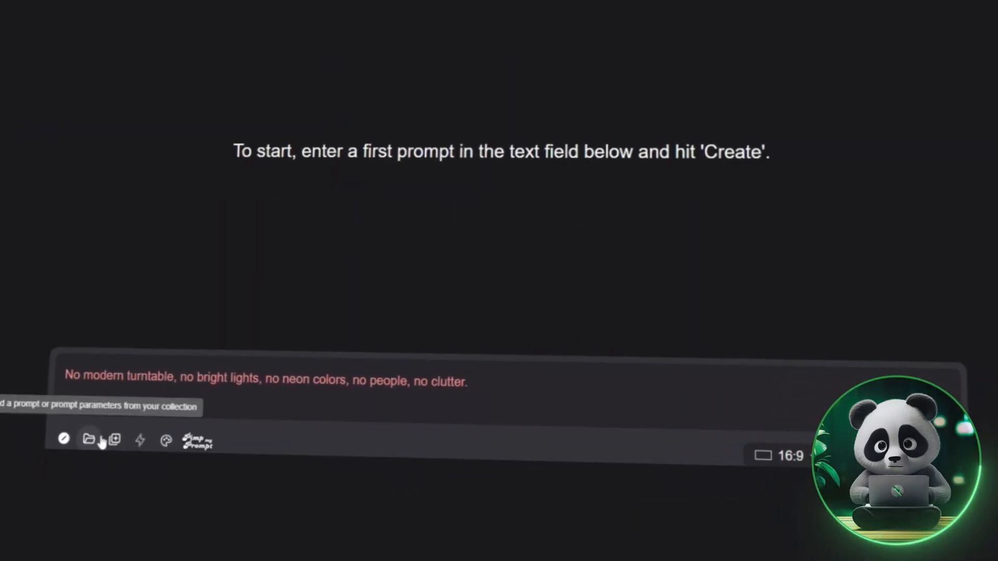
left_click(166, 440)
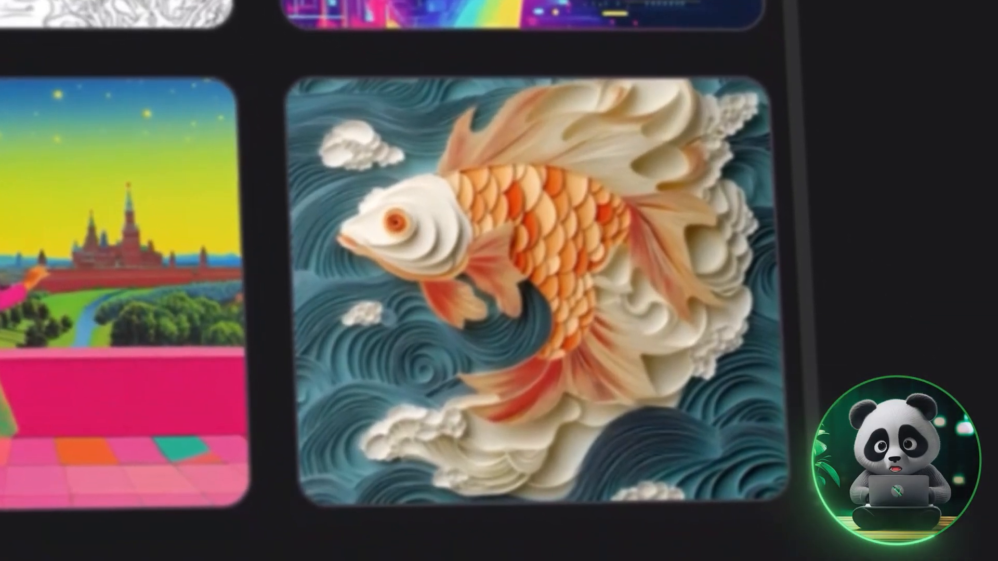
- Choose the paper-cut koi fish as style reference and set its strength to 50%
scroll("down", 3)
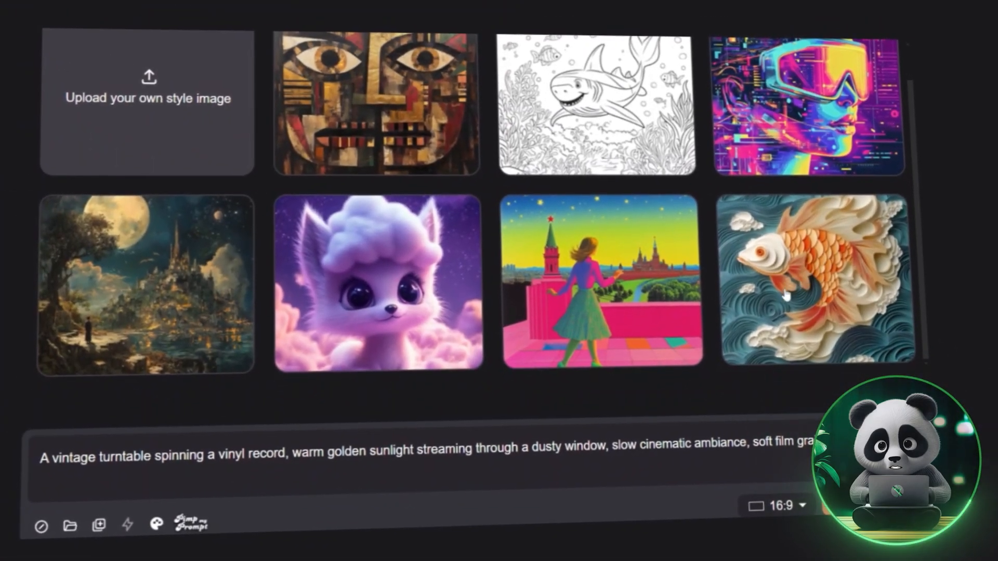
left_click(811, 283)
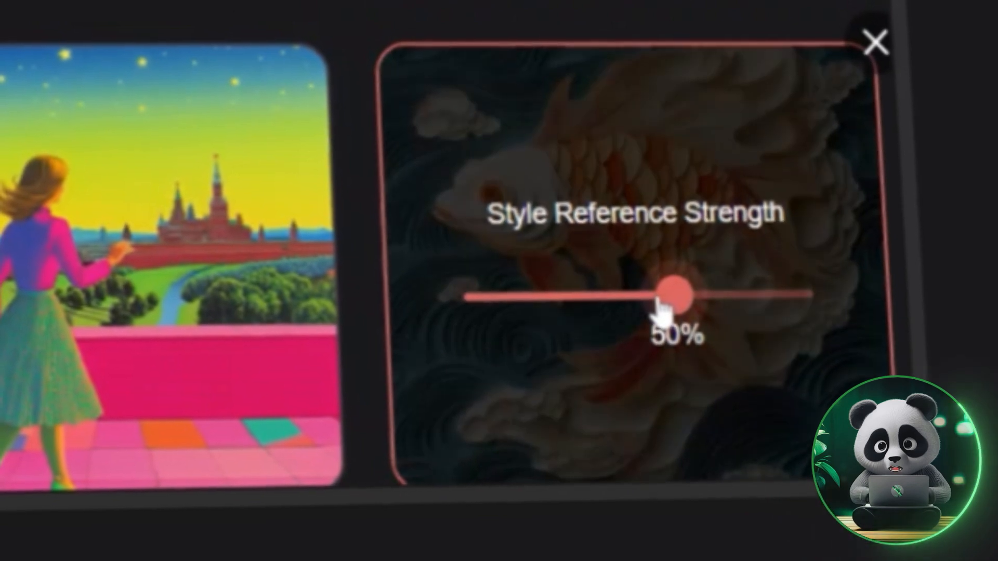
left_click_drag(674, 294, 694, 295)
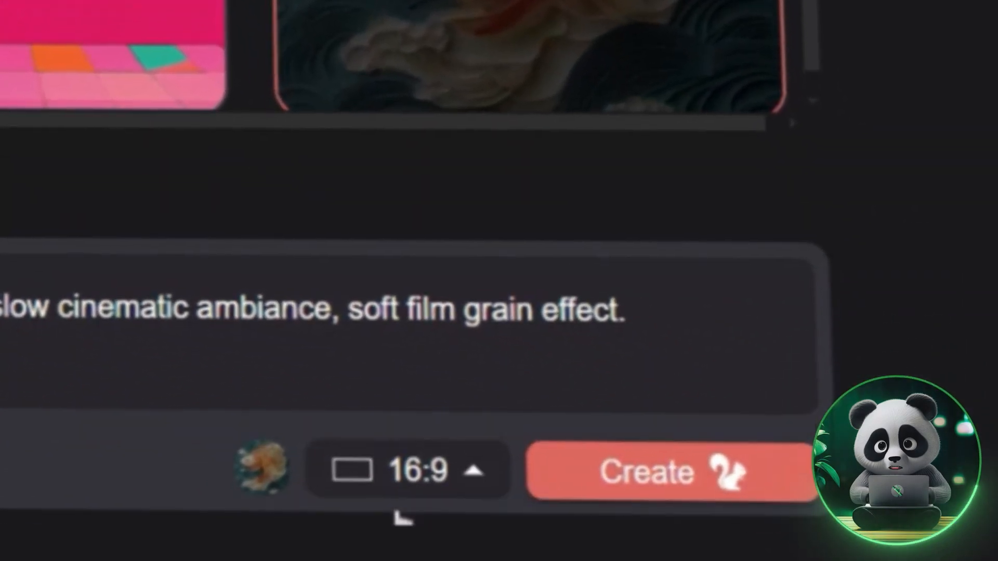
- Keep the 16:9 format, generate the first turntable image and begin rendering frames
left_click(407, 471)
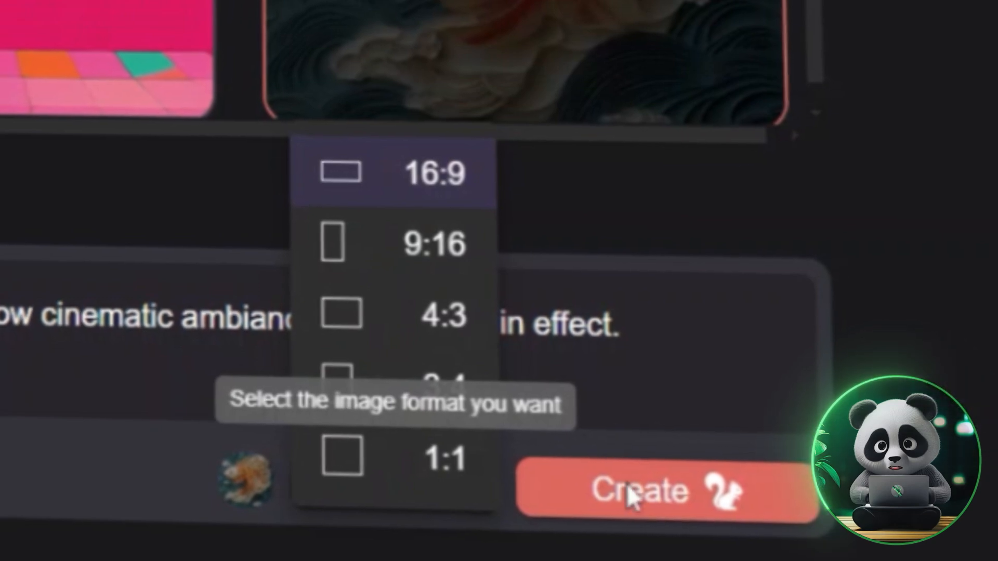
left_click(636, 490)
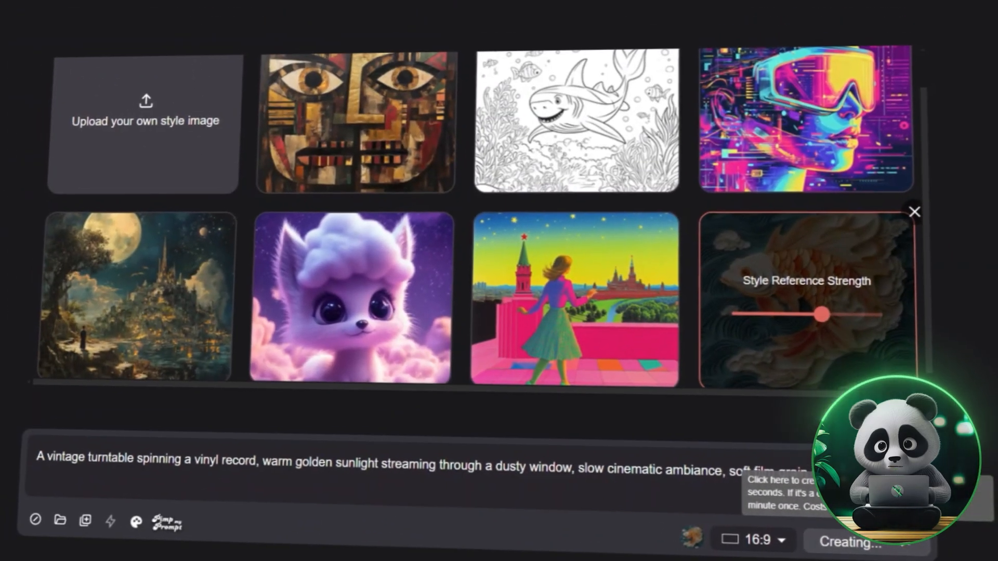
left_click(852, 542)
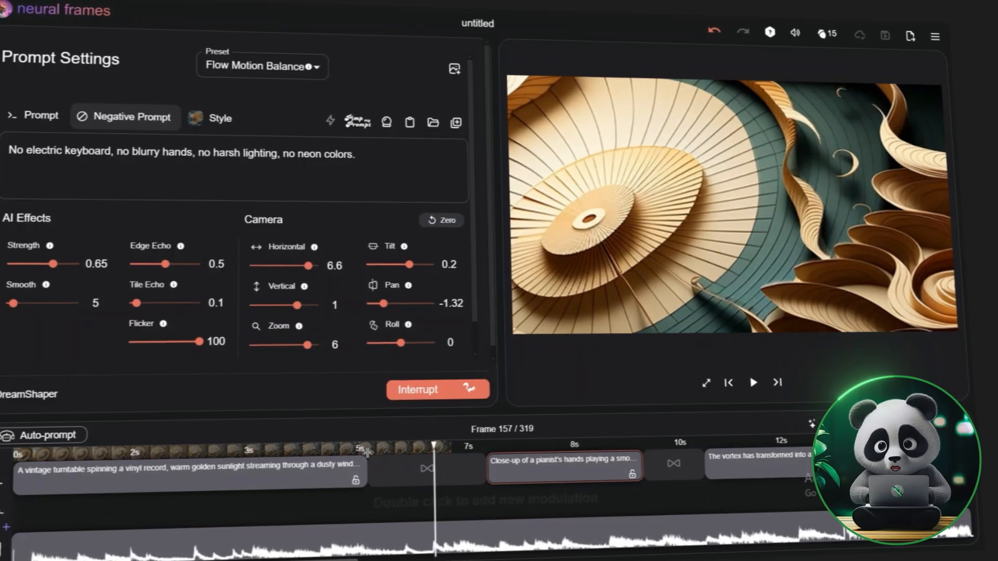
- Give the camera a slight rightward drift, no vertical motion, flicker at 100, and render the frames
left_click(705, 382)
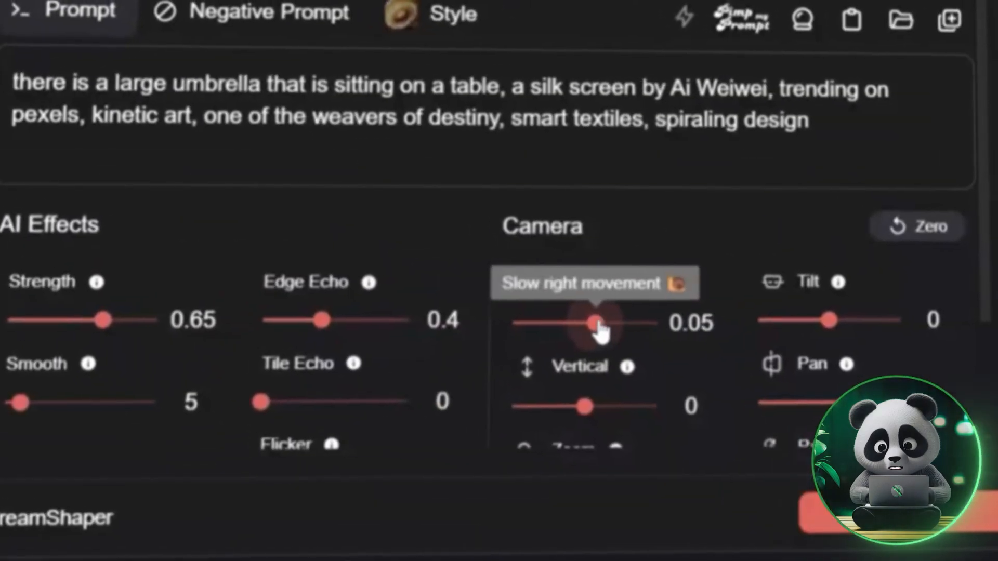
left_click_drag(593, 323, 601, 336)
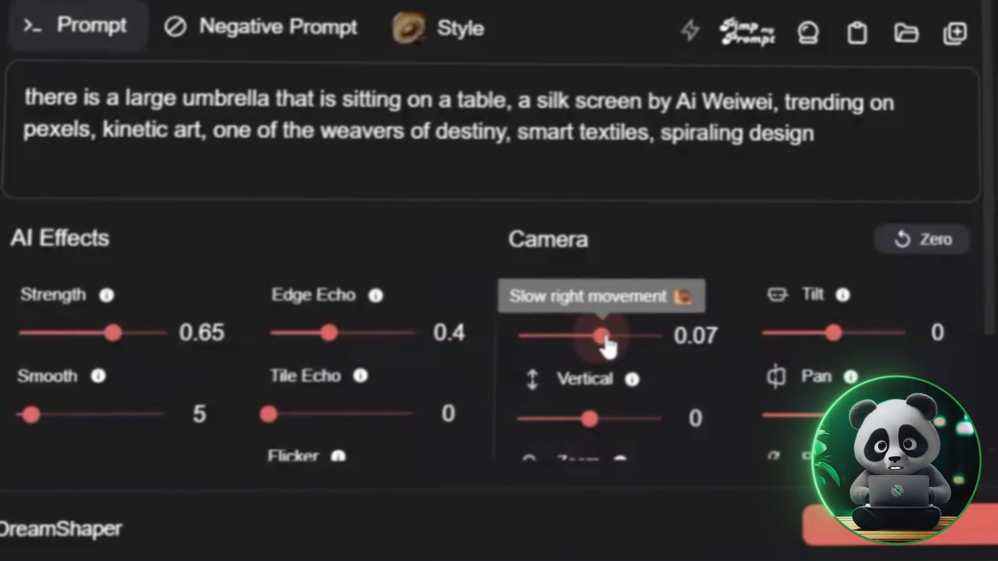
left_click(496, 50)
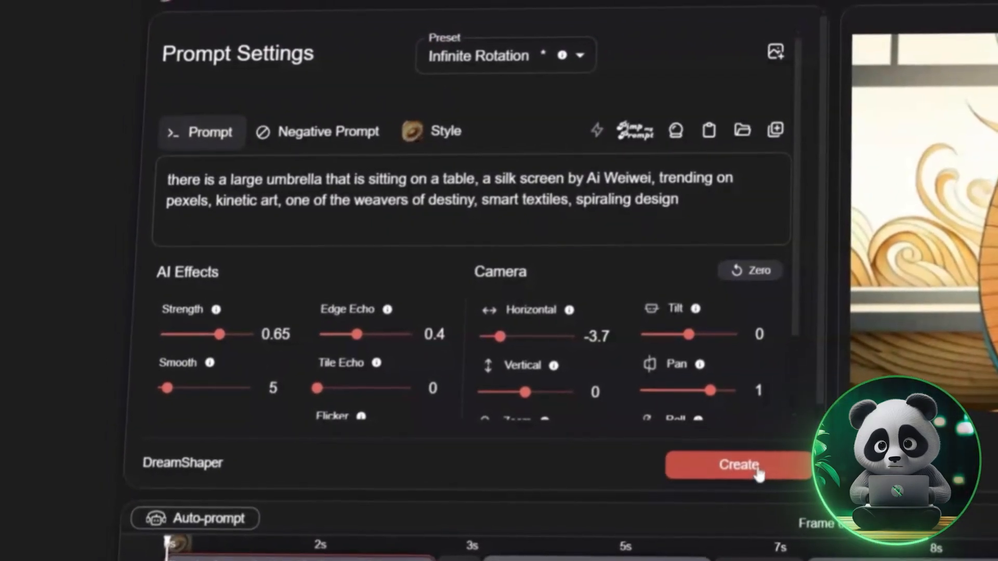
mouse_move(757, 473)
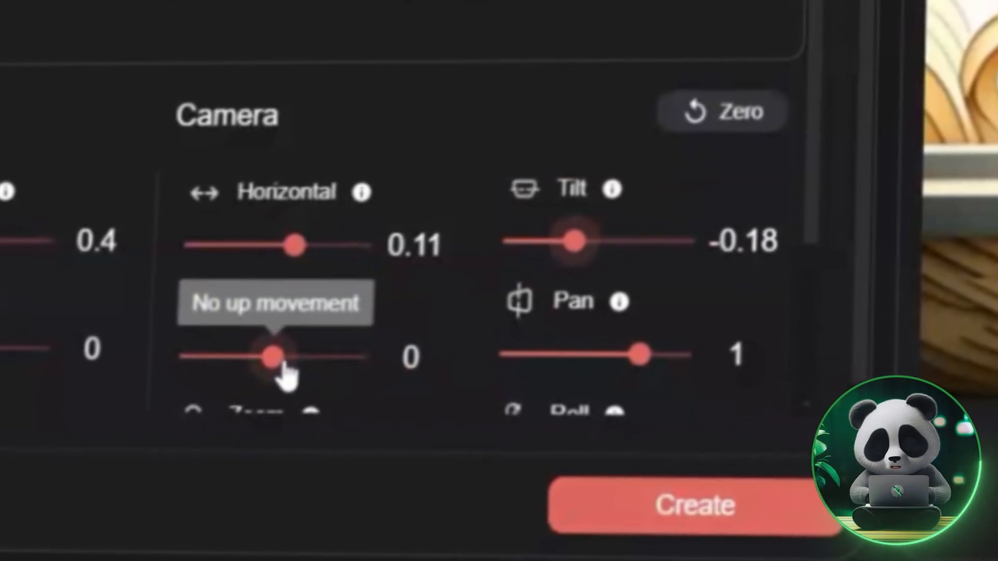
left_click_drag(267, 356, 296, 334)
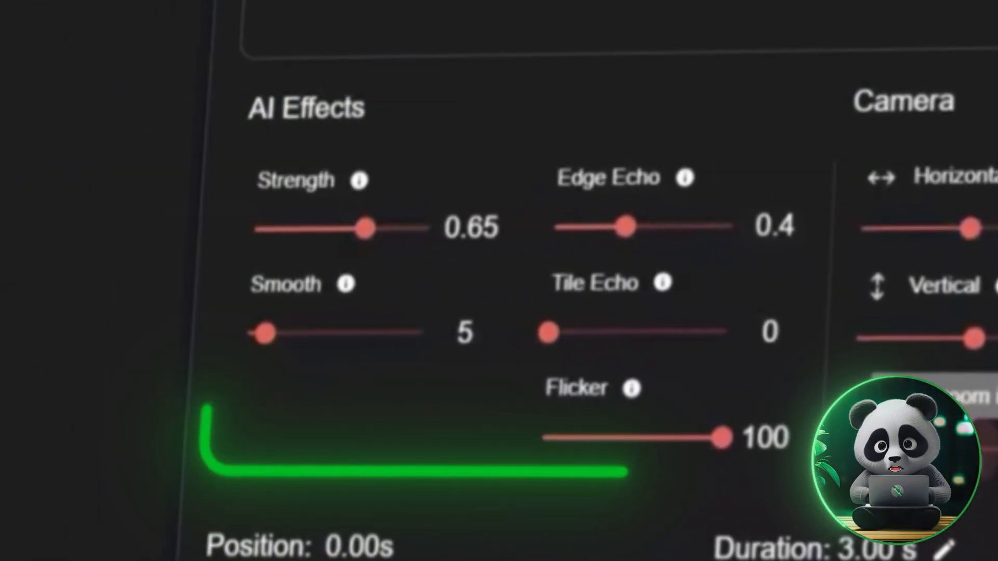
left_click_drag(366, 228, 363, 237)
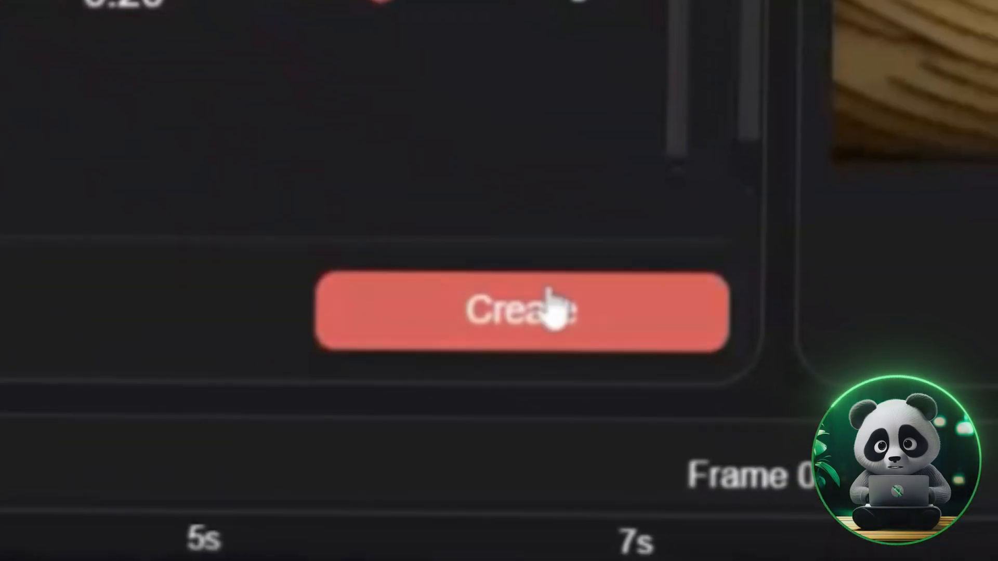
left_click(516, 312)
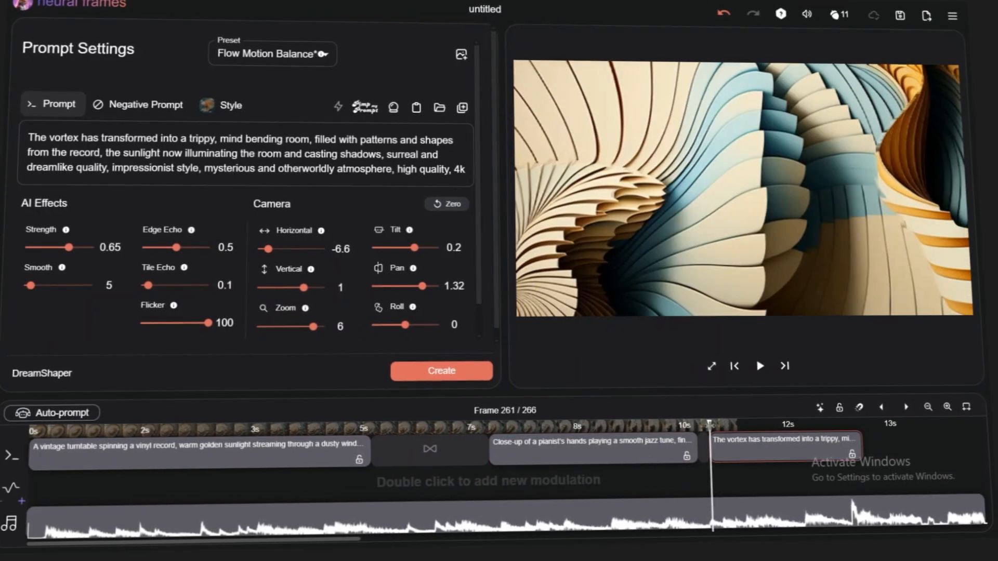
- Continue rendering the later prompts to ~20 s and add an oscillator modulation on Strength
left_click(137, 106)
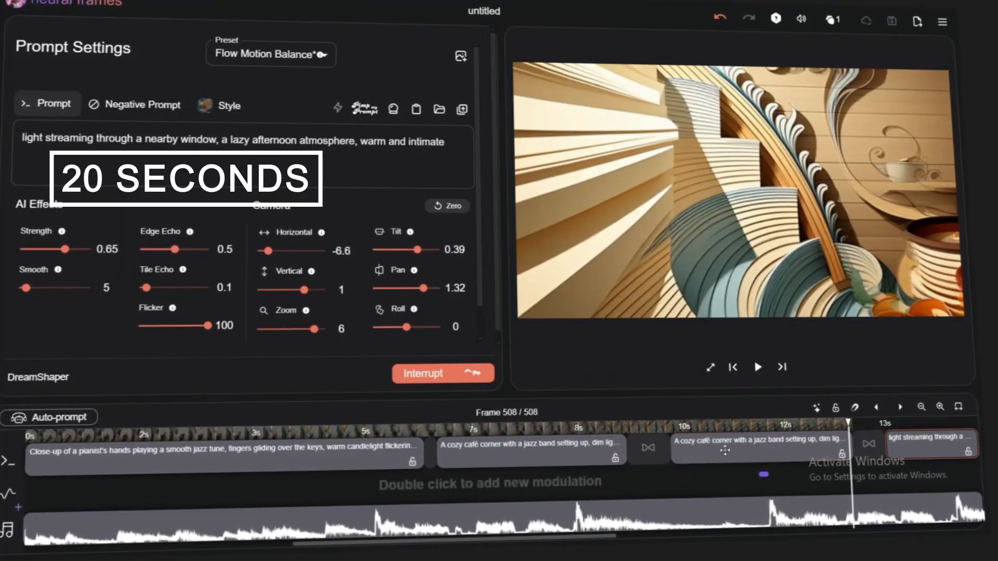
left_click(757, 366)
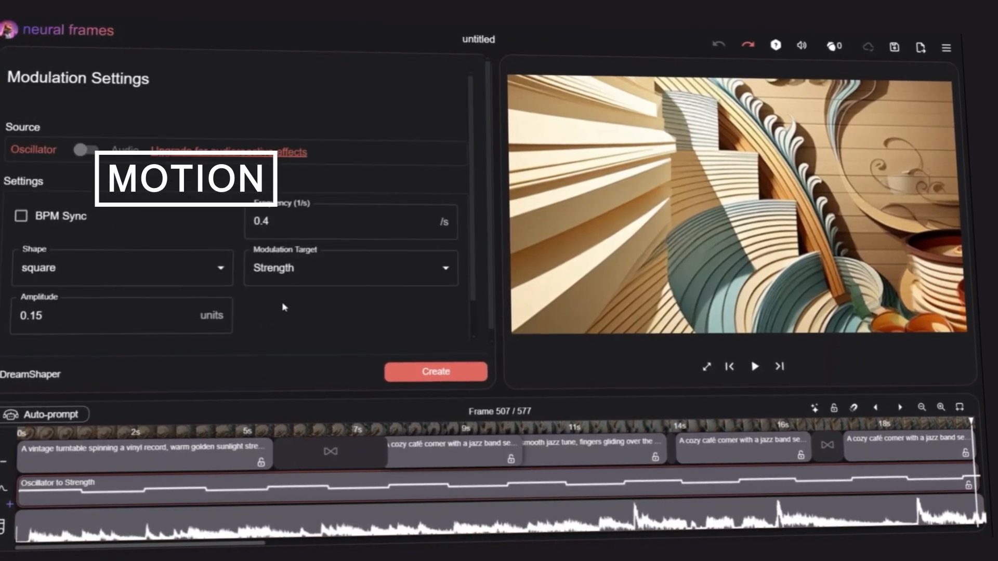
- Set the modulation shape to sawtooth and enable BPM Sync
left_click(121, 267)
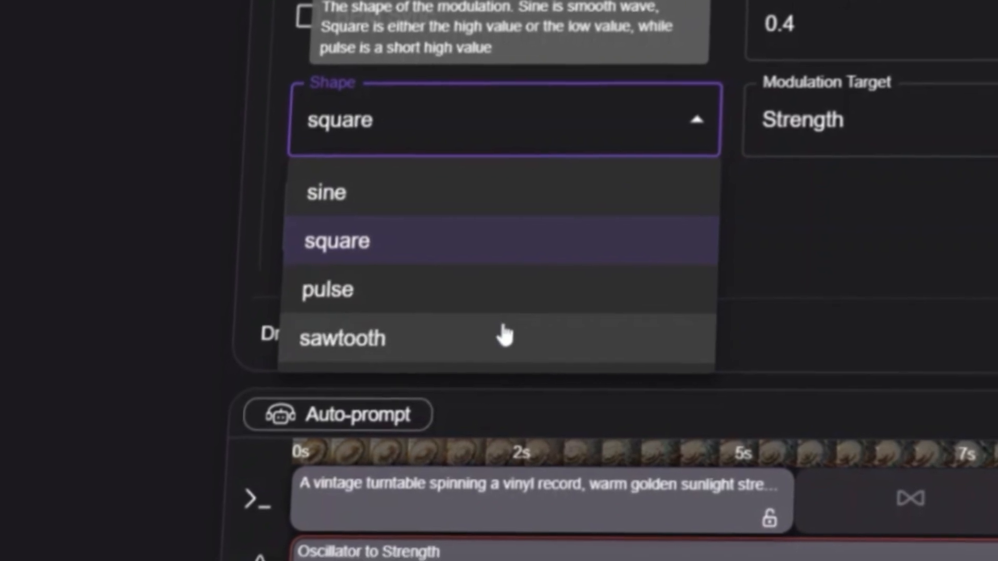
left_click(343, 337)
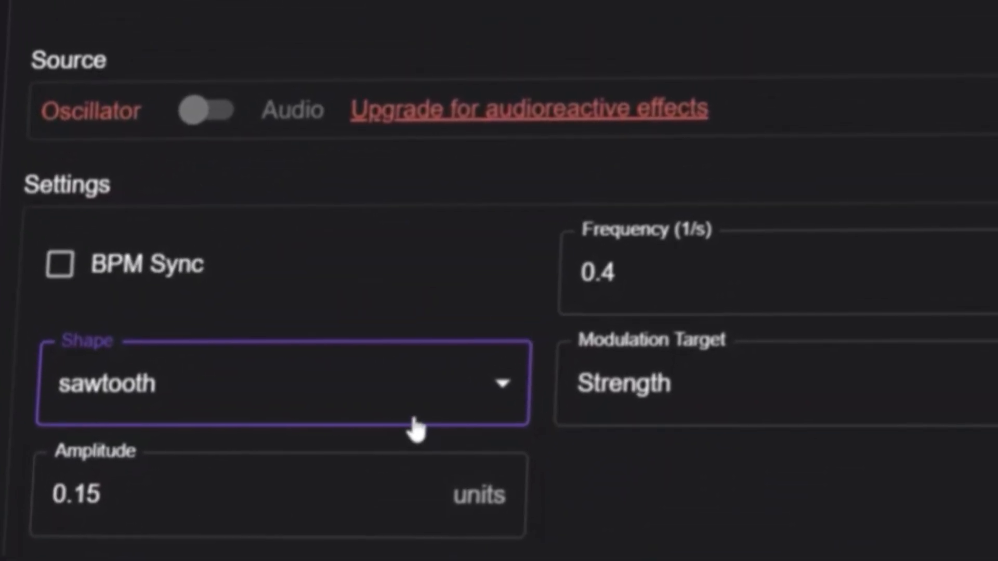
mouse_move(60, 264)
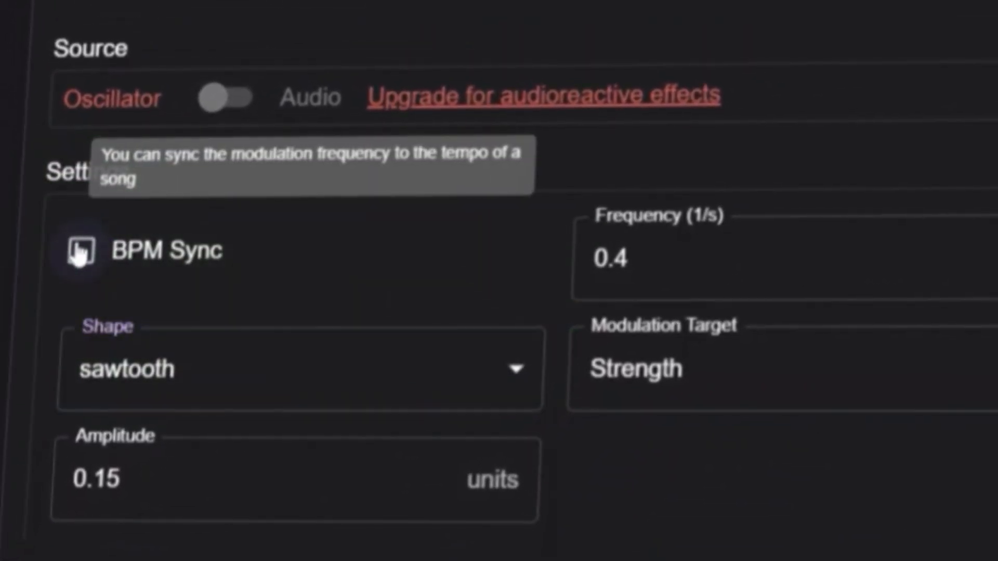
left_click(86, 255)
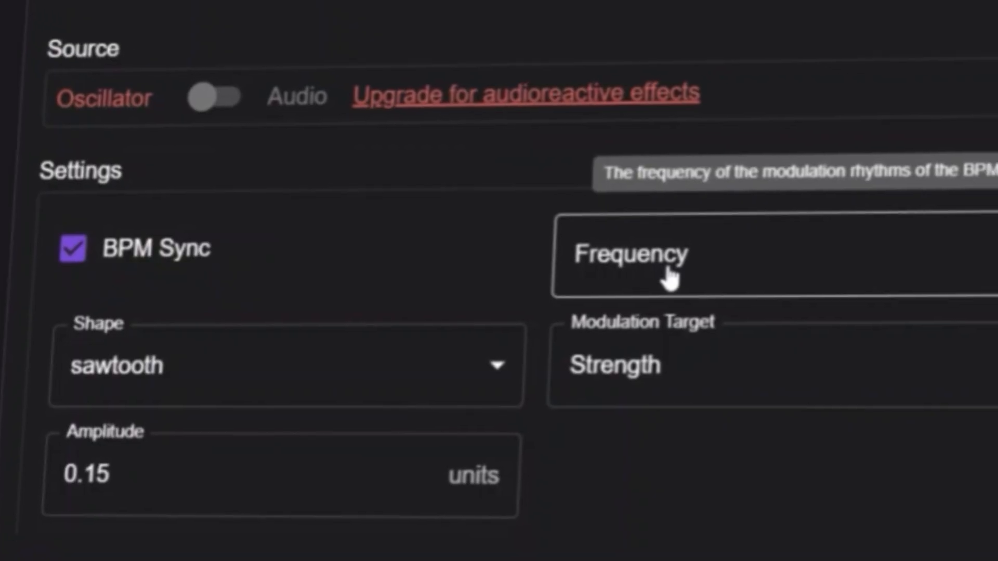
- Choose a tempo-based frequency and set the modulation target to Smooth
left_click(630, 255)
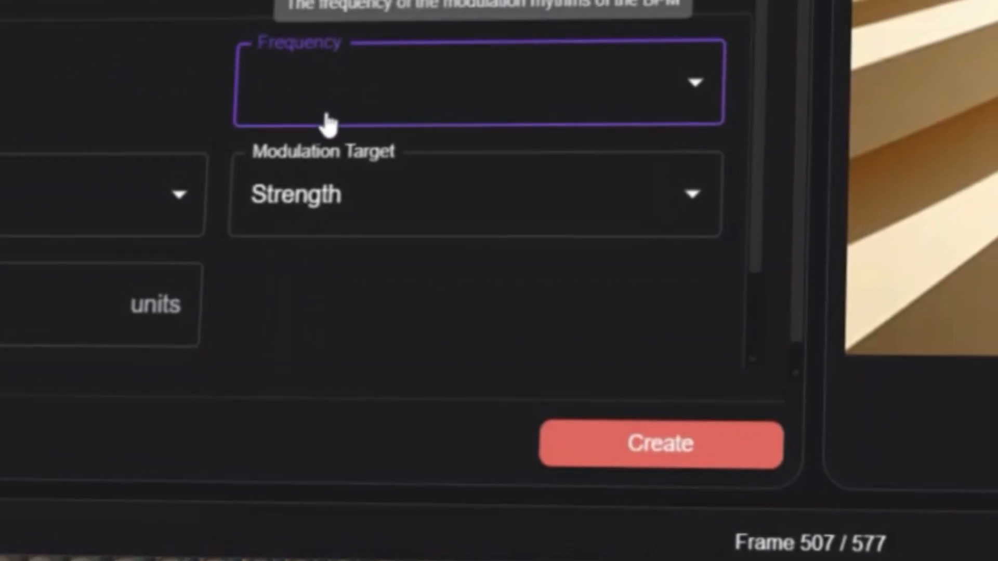
left_click(471, 195)
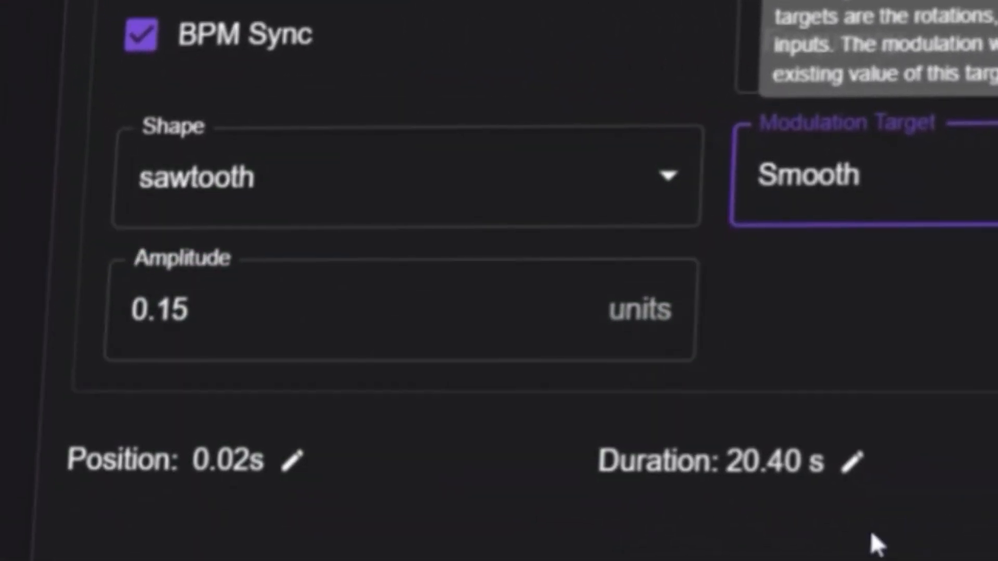
mouse_move(847, 465)
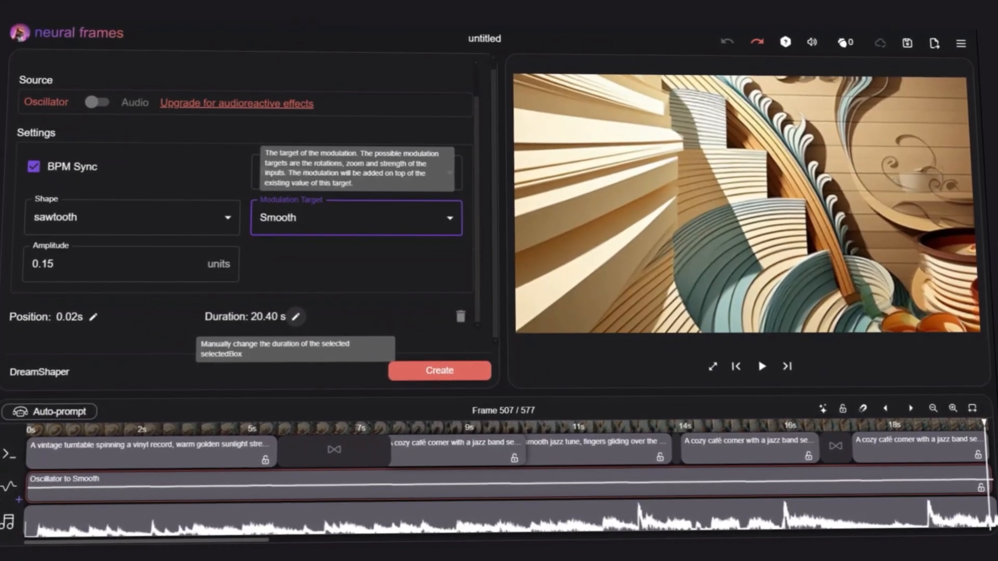
left_click(761, 366)
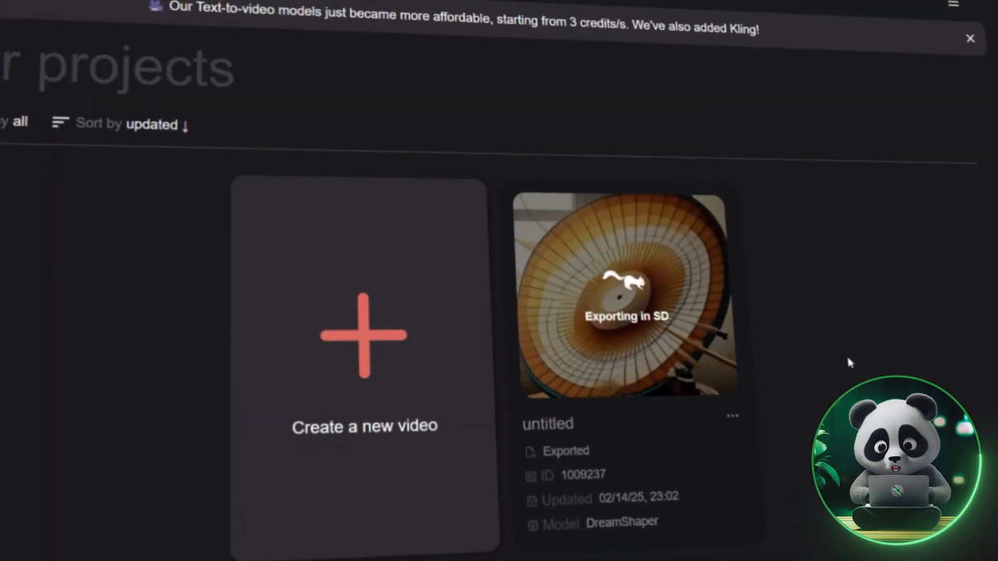
- Export the video in SD, then follow the free trial link to the Pricing page
left_click(625, 293)
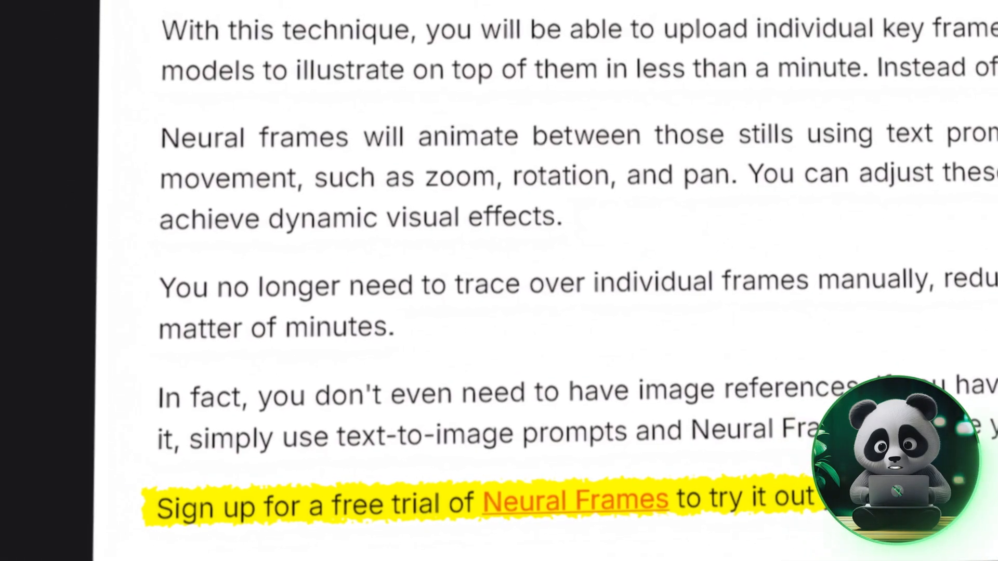
left_click(574, 499)
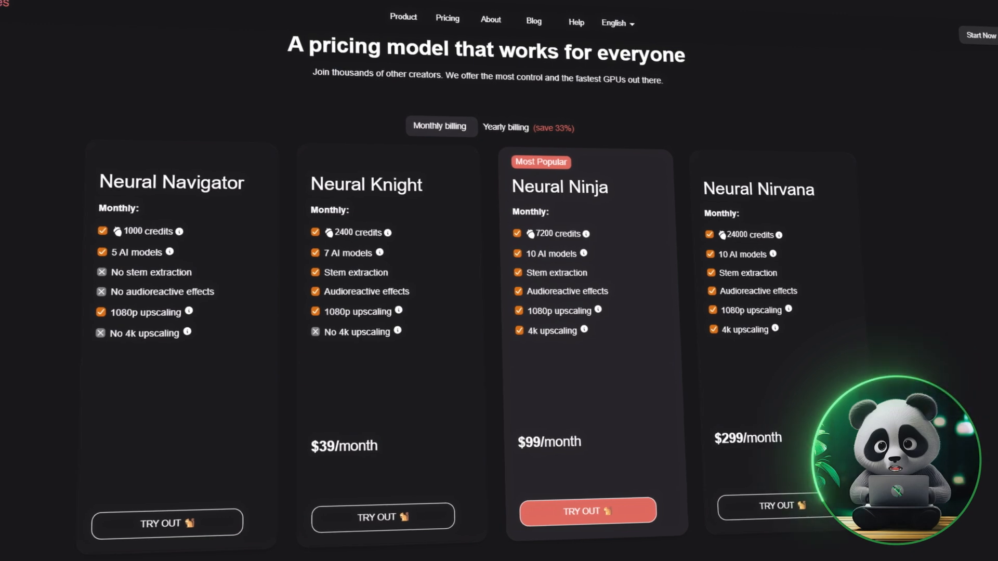